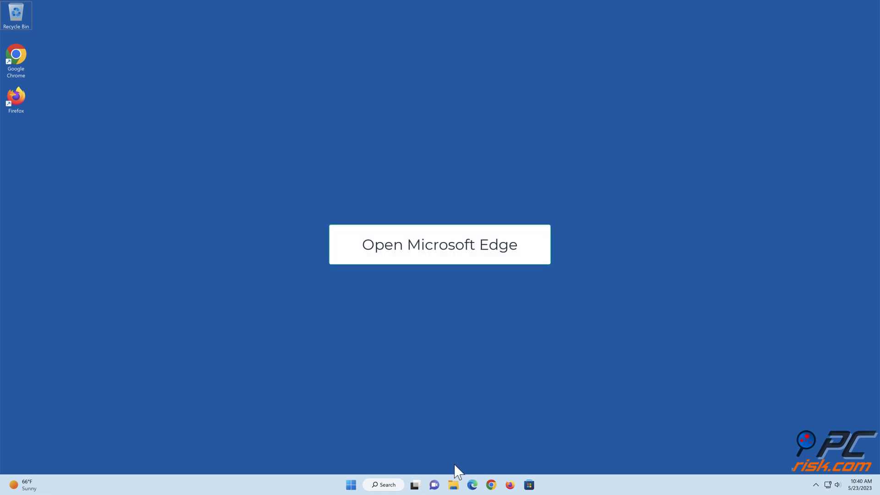
- Launch Edge and go to the System and performance settings
{"action": "left_click", "coordinate": [472, 484]}
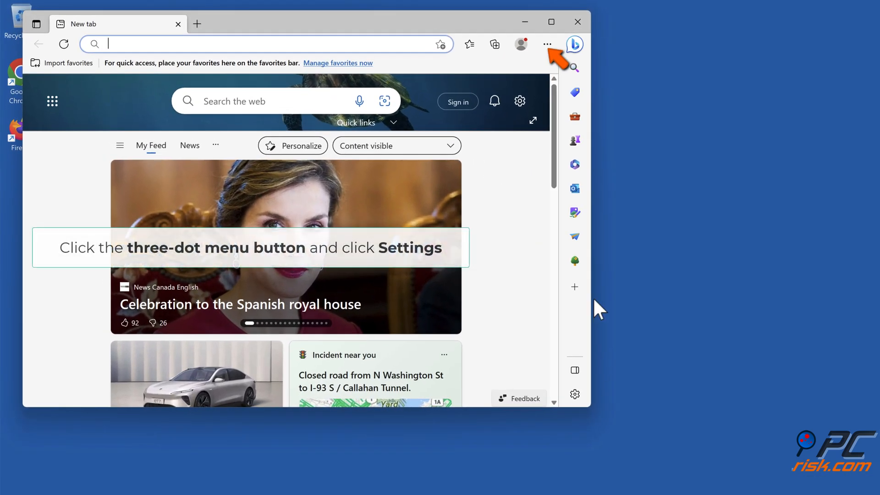
{"action": "left_click", "coordinate": [546, 44]}
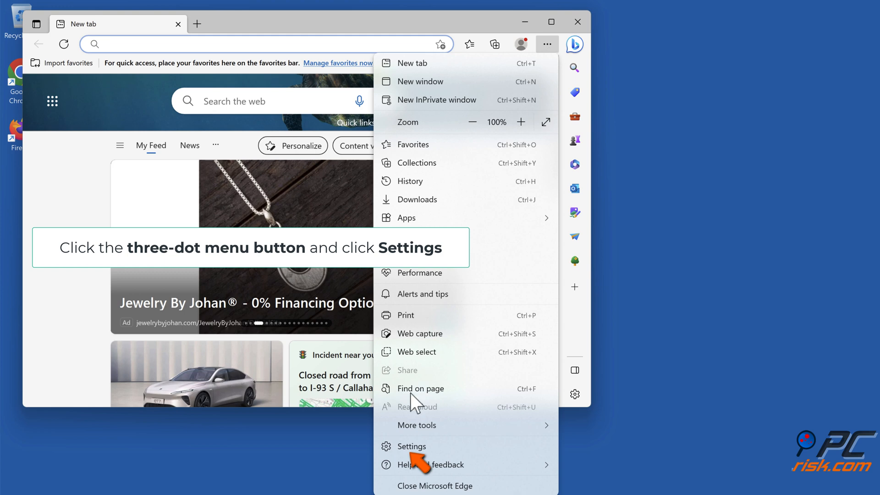
{"action": "left_click", "coordinate": [410, 446]}
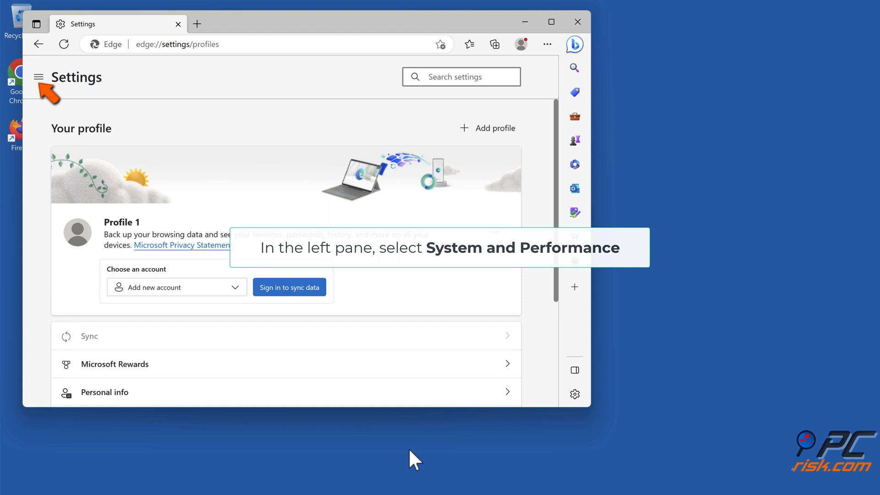
{"action": "left_click", "coordinate": [38, 78]}
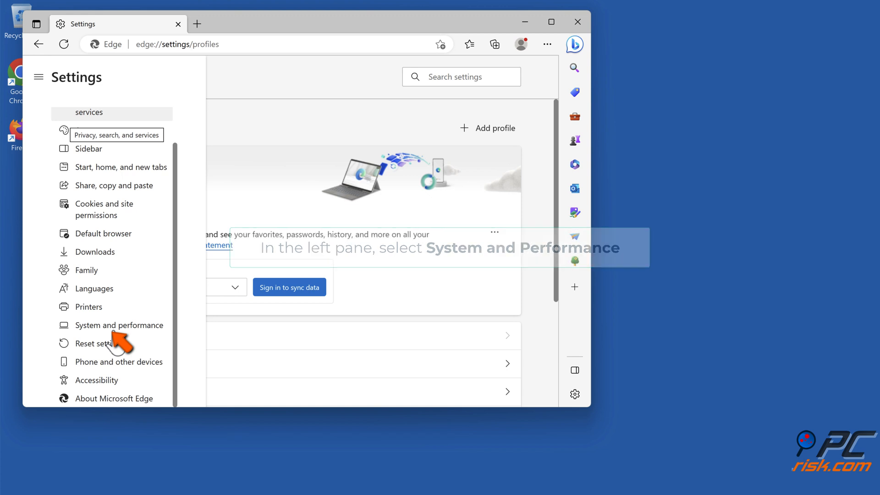
{"action": "left_click", "coordinate": [118, 325]}
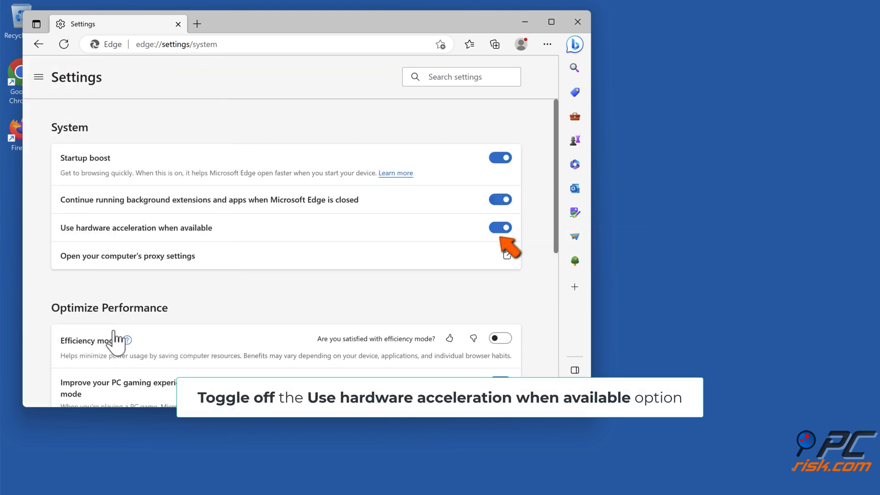
{"action": "mouse_move", "coordinate": [474, 252]}
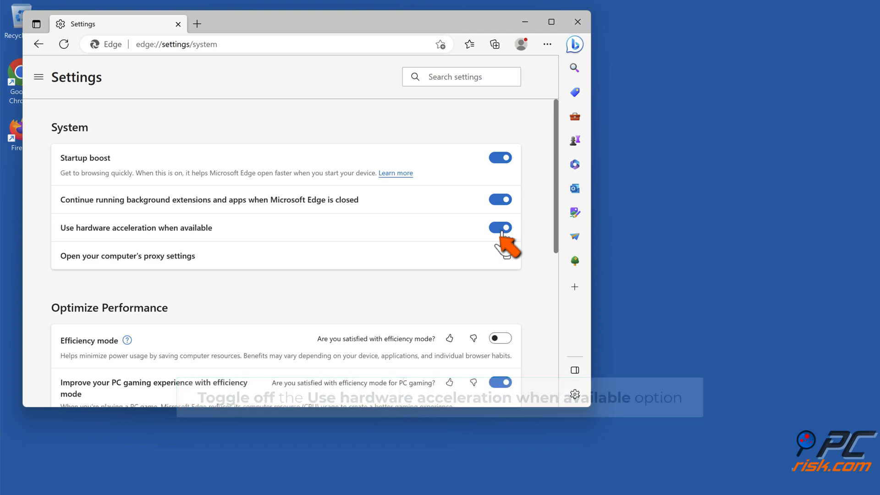
- Disable hardware acceleration, restart the browser, and close its window
{"action": "left_click", "coordinate": [499, 227]}
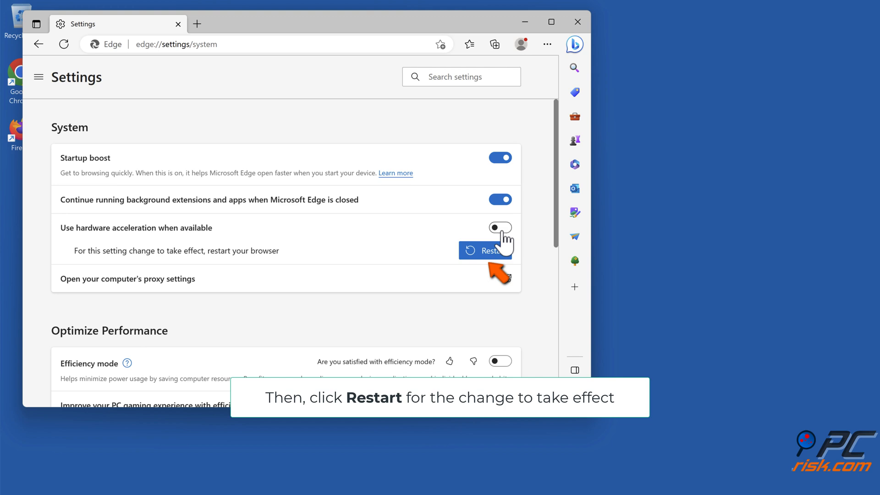
{"action": "left_click", "coordinate": [485, 251]}
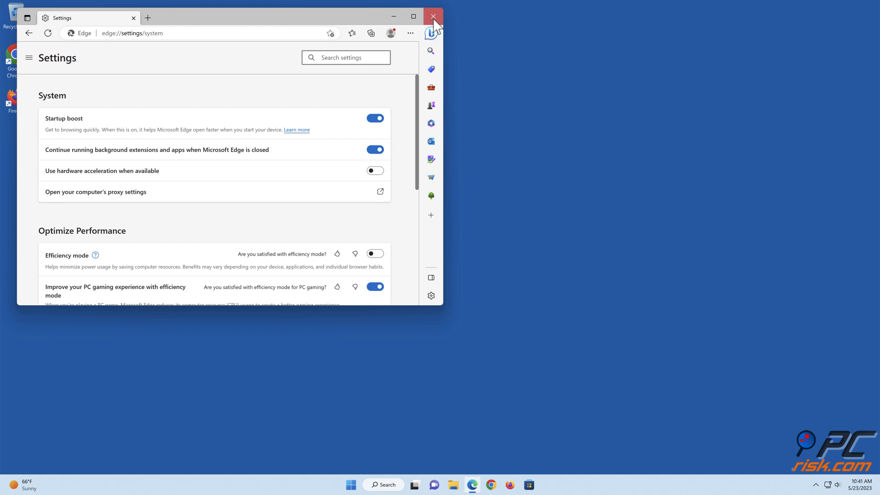
{"action": "left_click", "coordinate": [432, 17]}
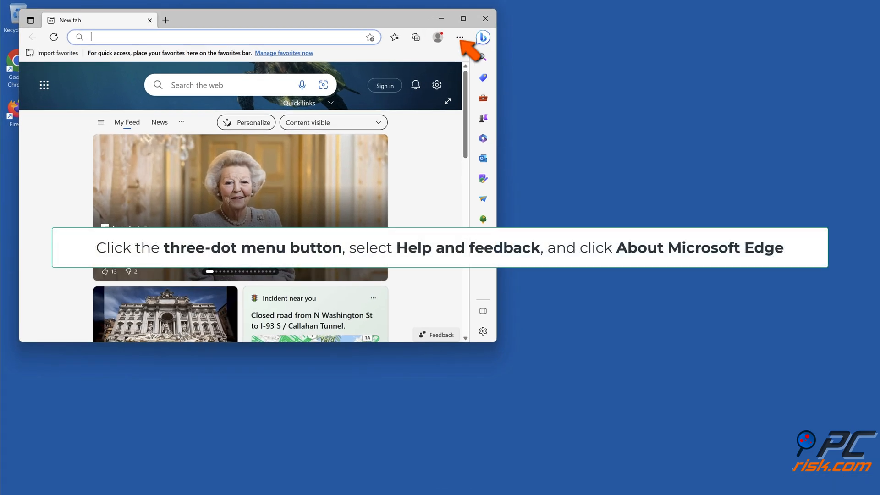
- Update Edge via About Microsoft Edge, restart it, and close the window
{"action": "left_click", "coordinate": [460, 37]}
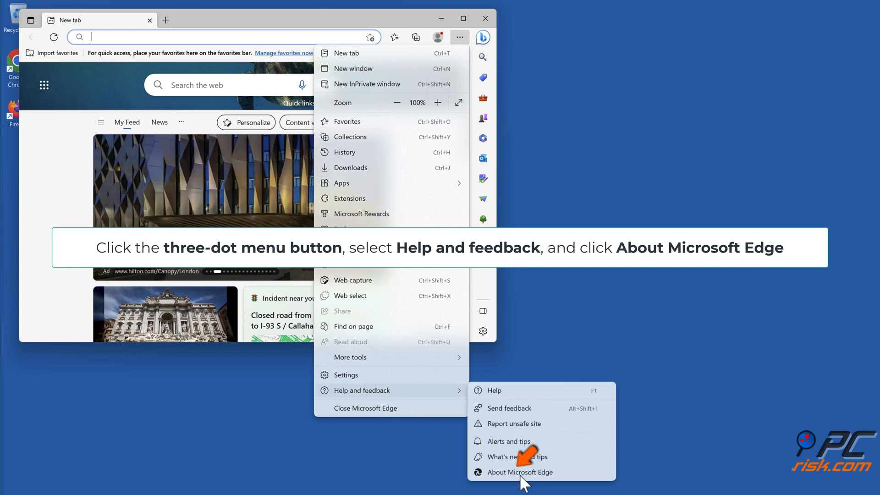
{"action": "left_click", "coordinate": [519, 472]}
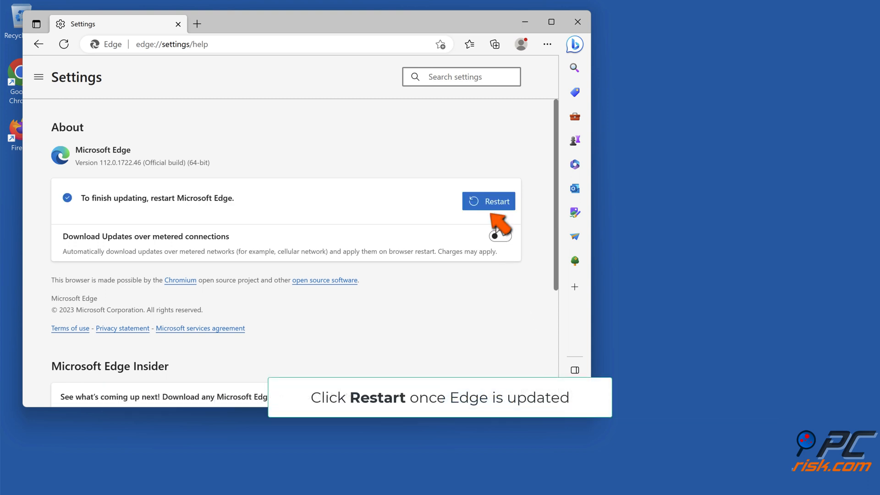
{"action": "left_click", "coordinate": [495, 200]}
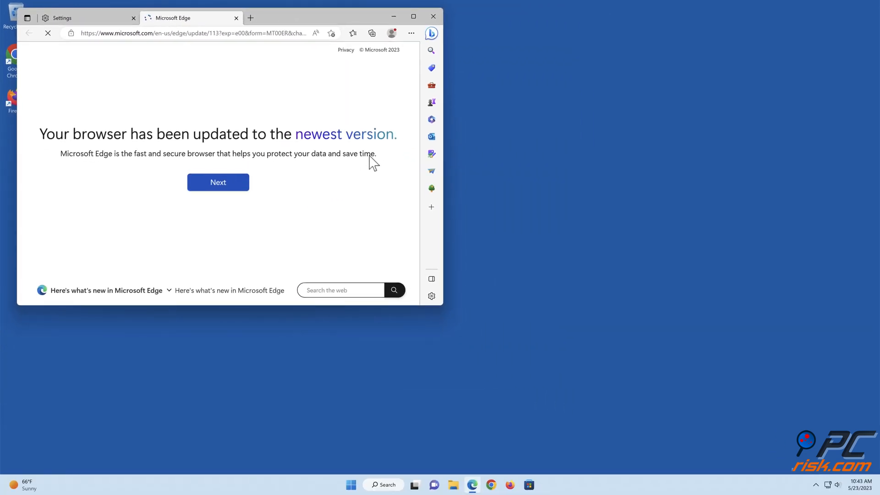
{"action": "left_click", "coordinate": [432, 16]}
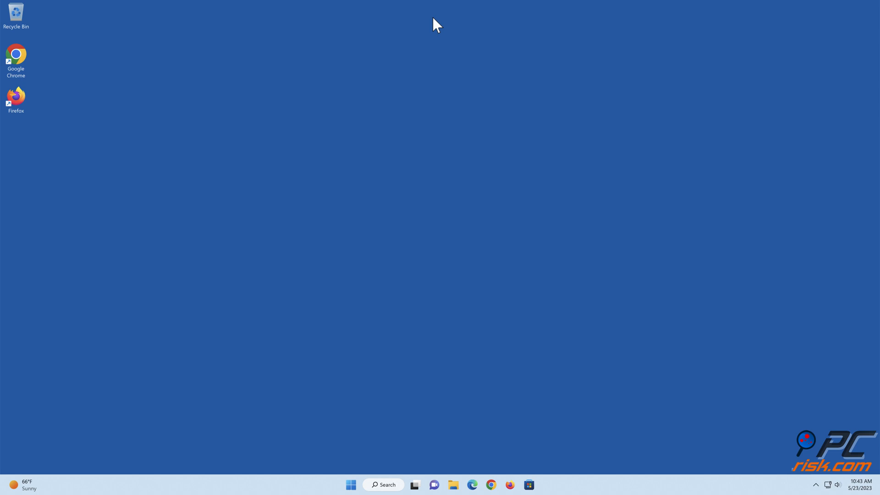
{"action": "mouse_move", "coordinate": [442, 457]}
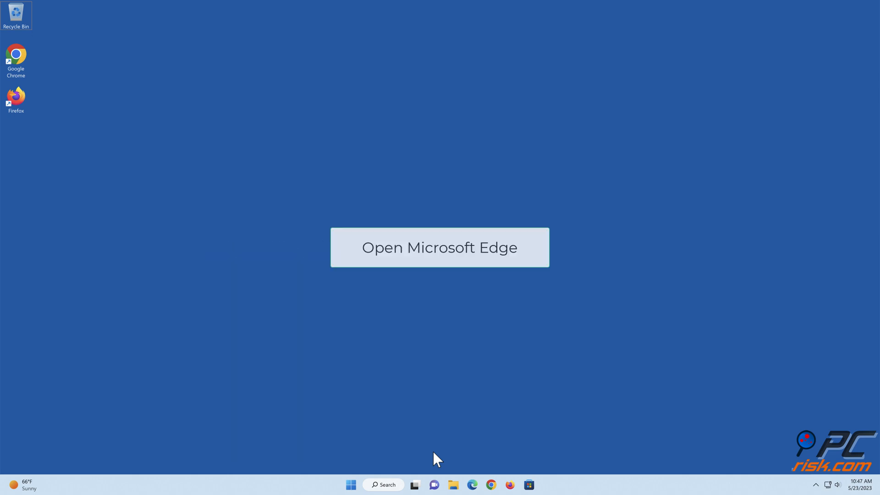
- Launch Edge and go to the extensions management page
{"action": "left_click", "coordinate": [471, 484]}
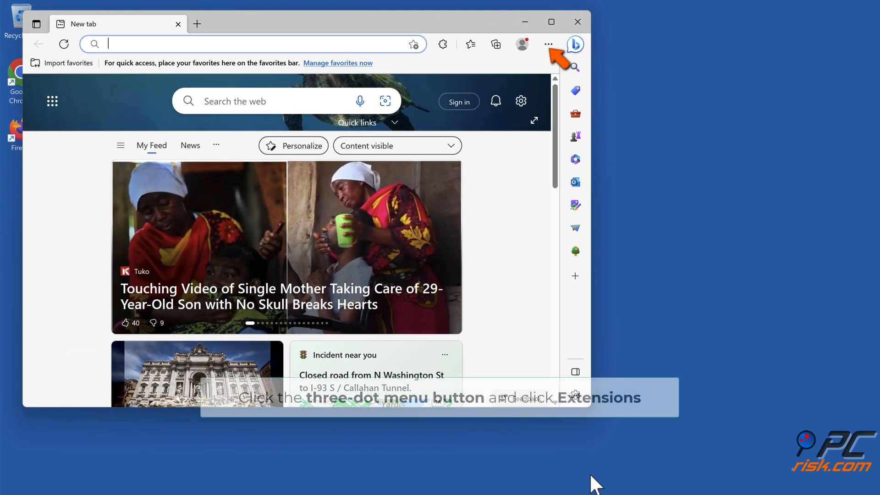
{"action": "left_click", "coordinate": [548, 44]}
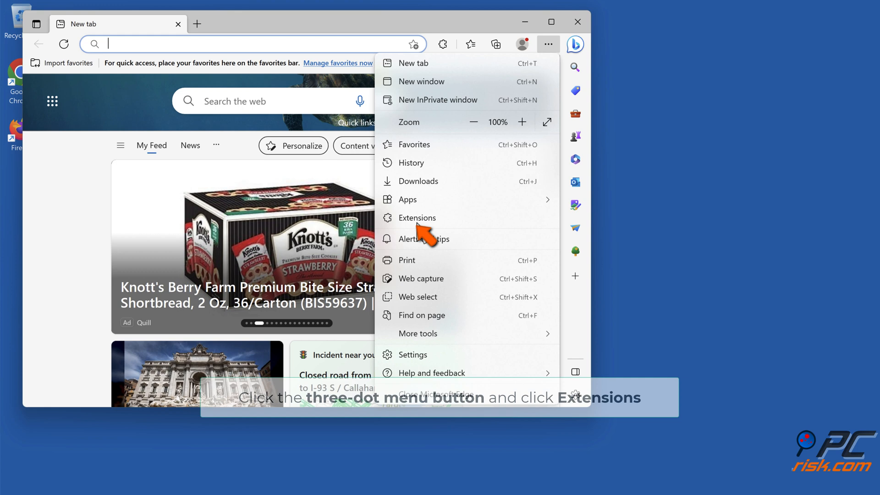
{"action": "left_click", "coordinate": [417, 218]}
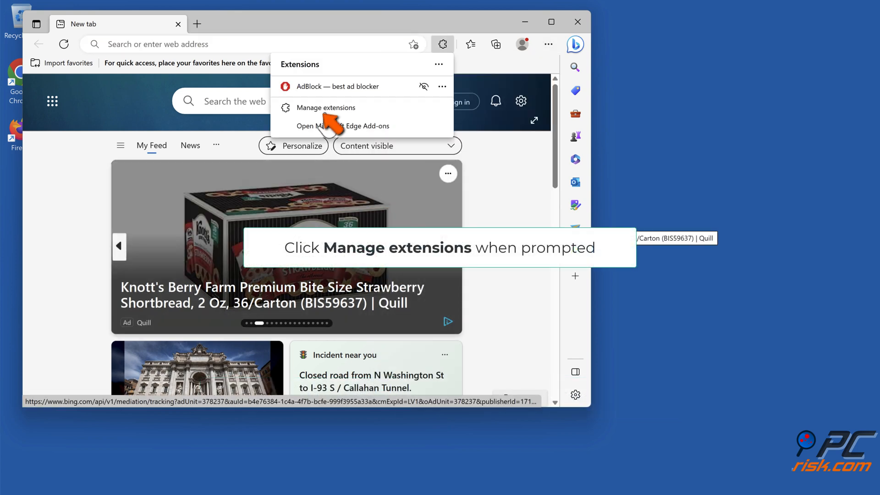
{"action": "left_click", "coordinate": [325, 107]}
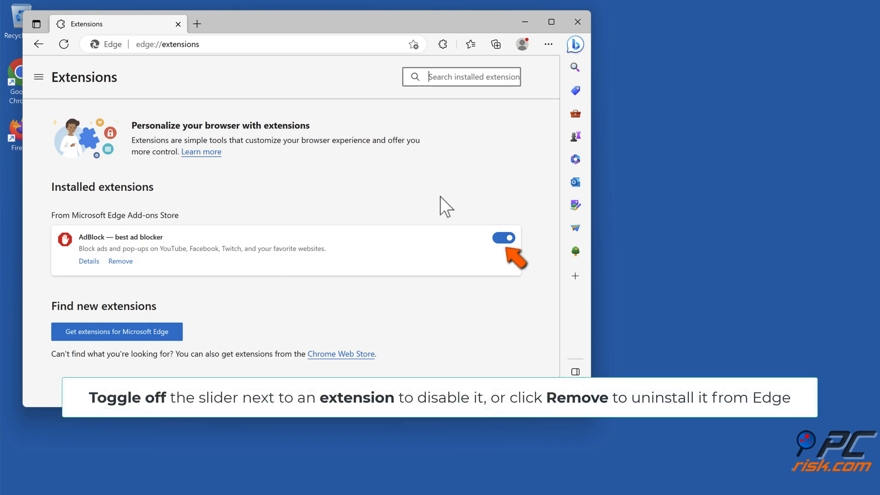
- Disable and remove the AdBlock extension, then close the browser
{"action": "left_click", "coordinate": [502, 237]}
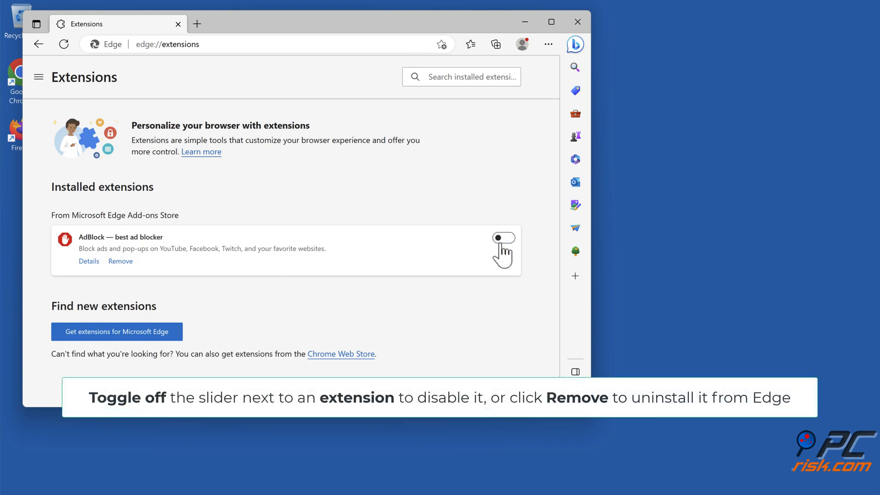
{"action": "left_click", "coordinate": [502, 238]}
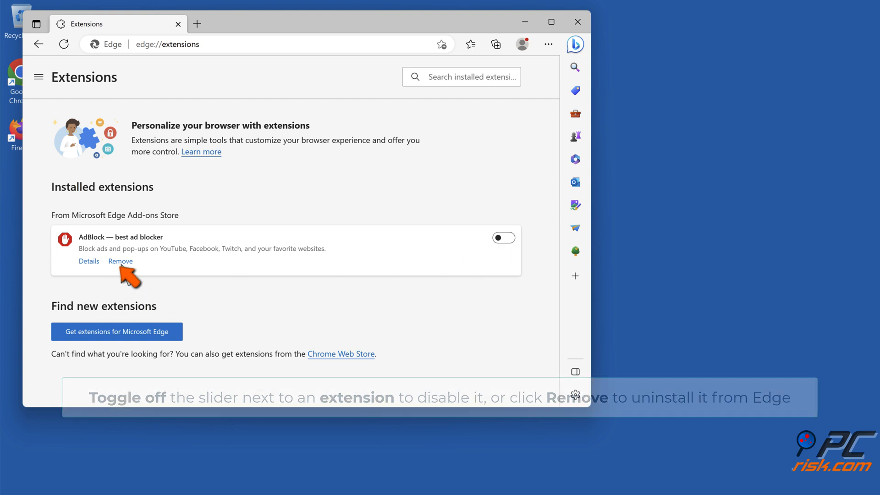
{"action": "left_click", "coordinate": [120, 261]}
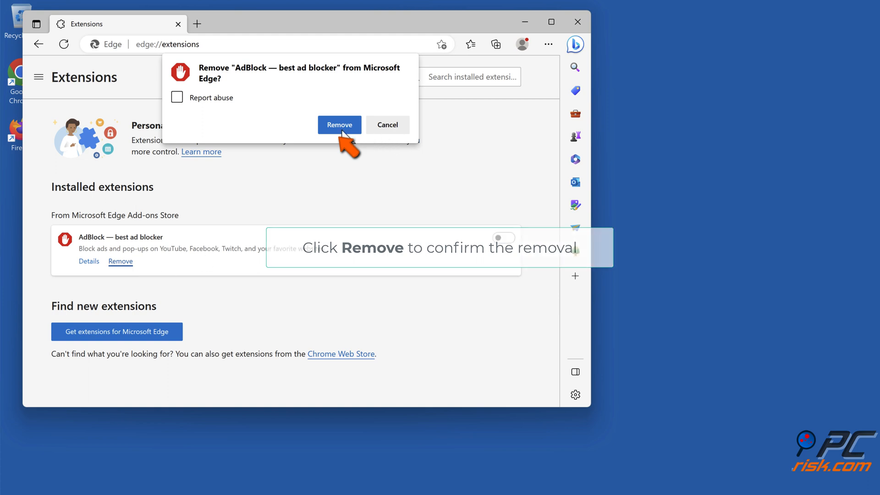
{"action": "left_click", "coordinate": [339, 125]}
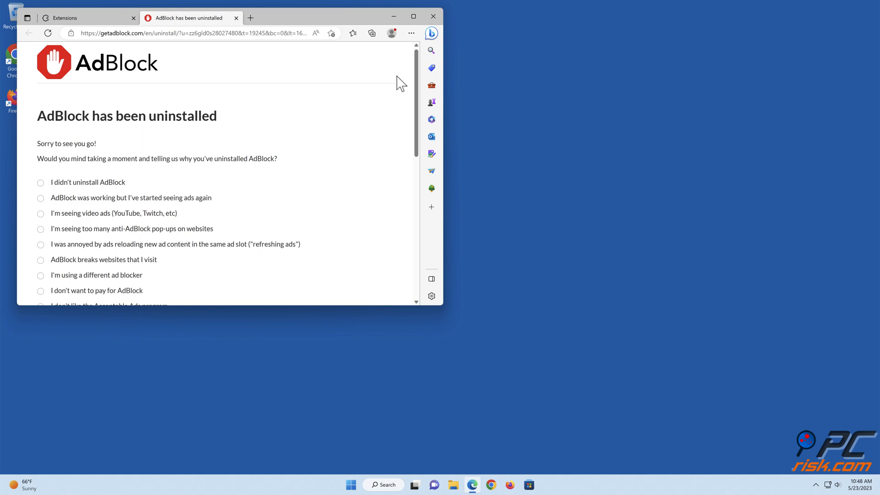
{"action": "left_click", "coordinate": [432, 16]}
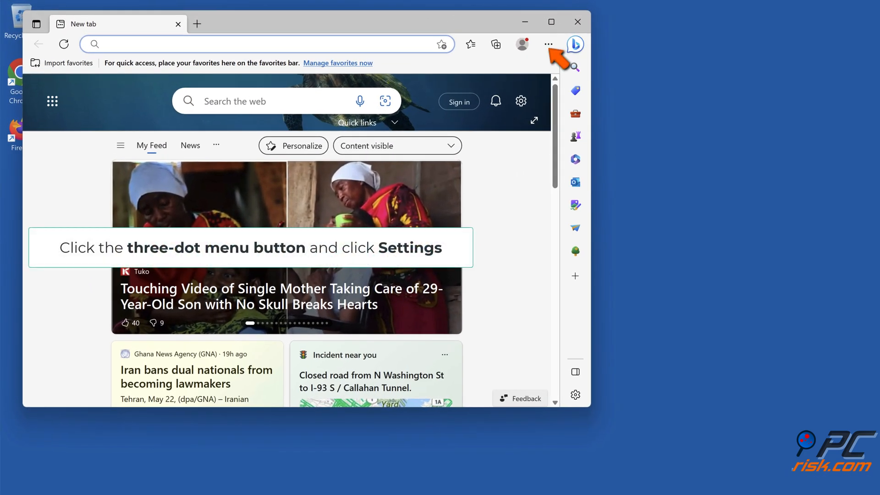
- Open Settings > Privacy, search, and services and scroll to Clear browsing data
{"action": "left_click", "coordinate": [548, 45]}
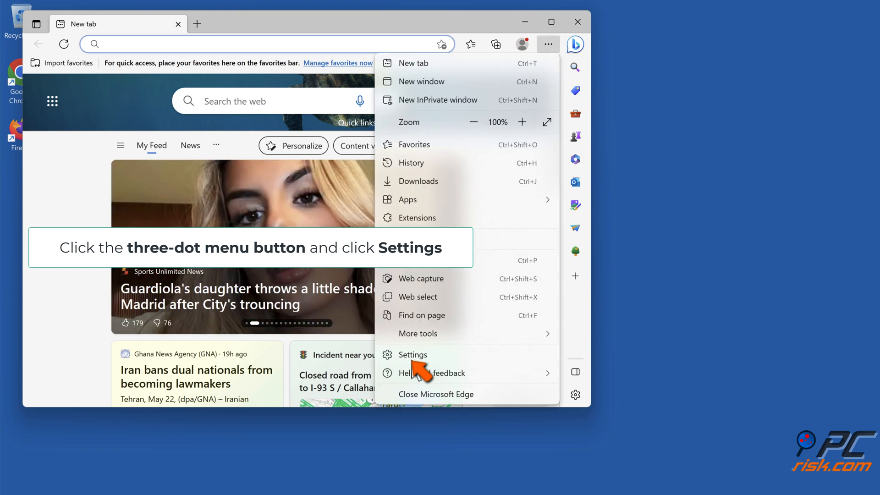
{"action": "left_click", "coordinate": [412, 354]}
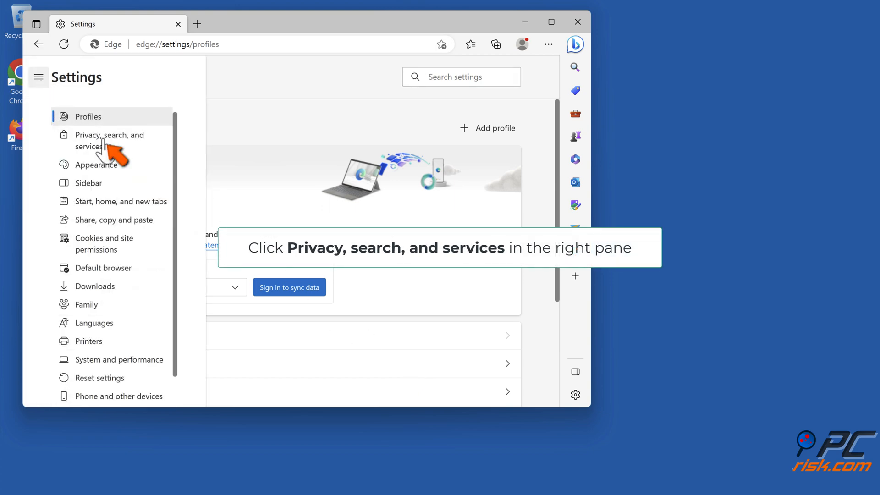
{"action": "left_click", "coordinate": [110, 140]}
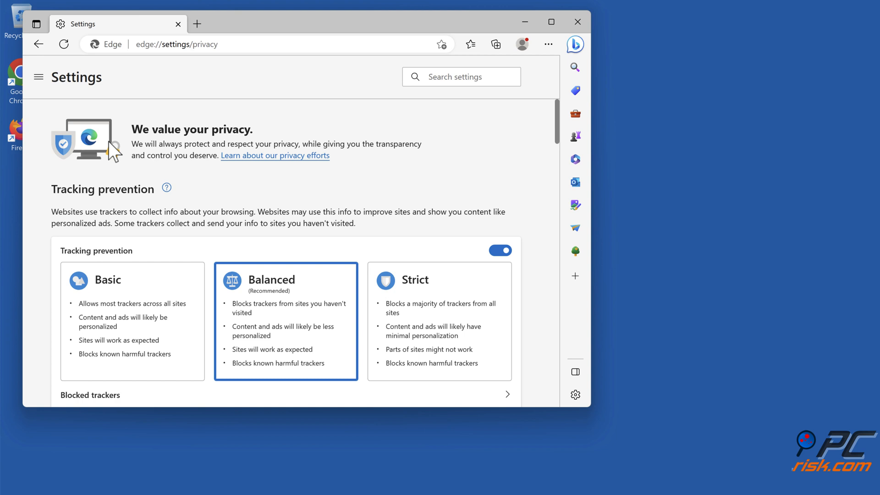
{"action": "scroll", "scroll_direction": "down", "scroll_amount": 3}
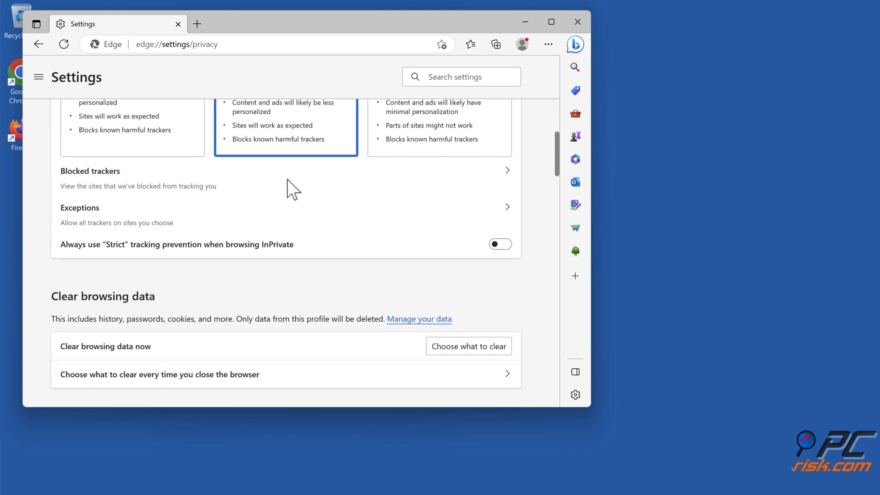
{"action": "scroll", "scroll_direction": "down", "scroll_amount": 3}
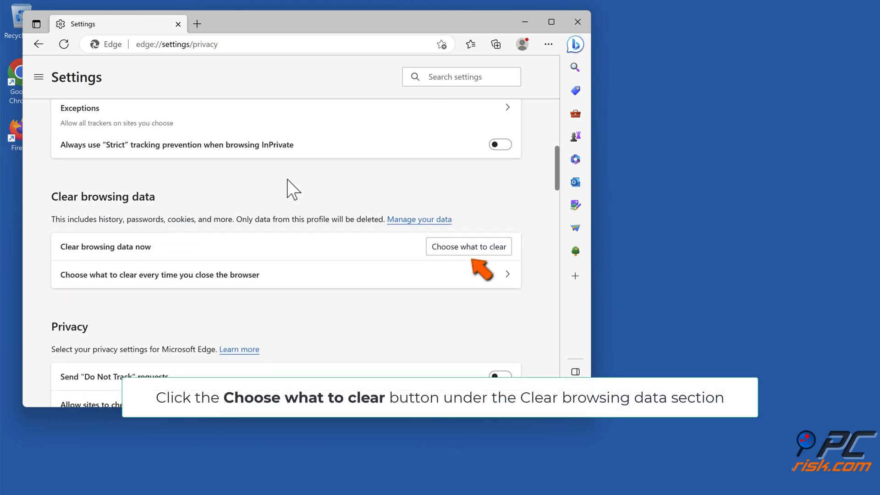
{"action": "mouse_move", "coordinate": [477, 260]}
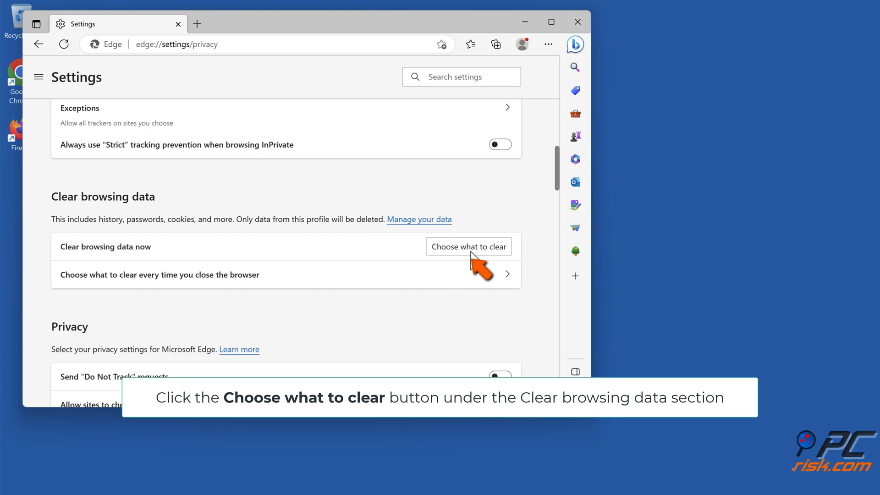
- Clear browsing data with the time range set to All time
{"action": "left_click", "coordinate": [467, 247]}
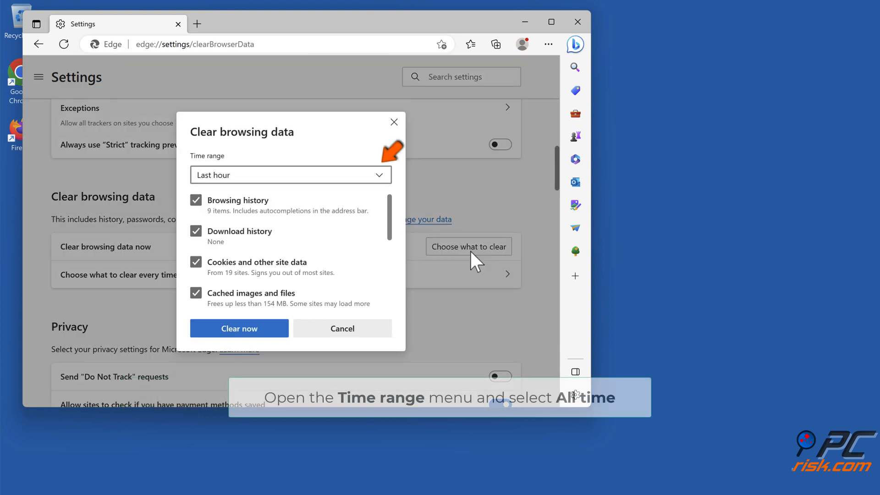
{"action": "left_click", "coordinate": [290, 174]}
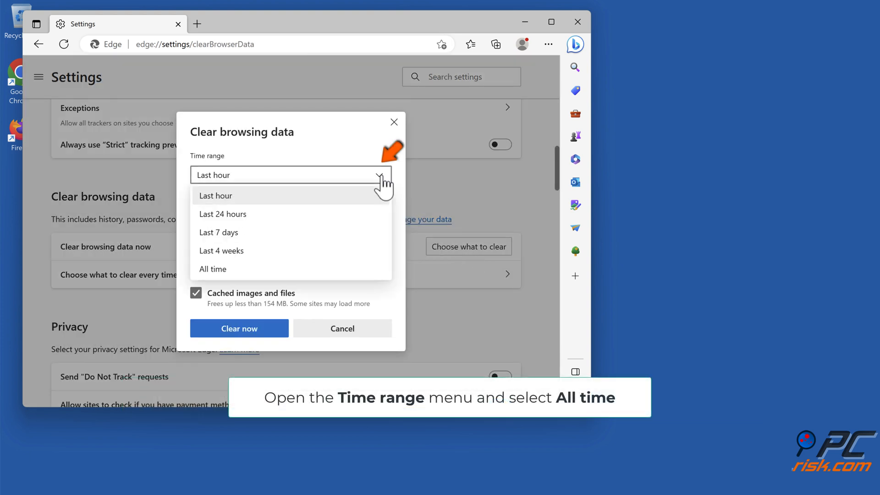
{"action": "mouse_move", "coordinate": [227, 272]}
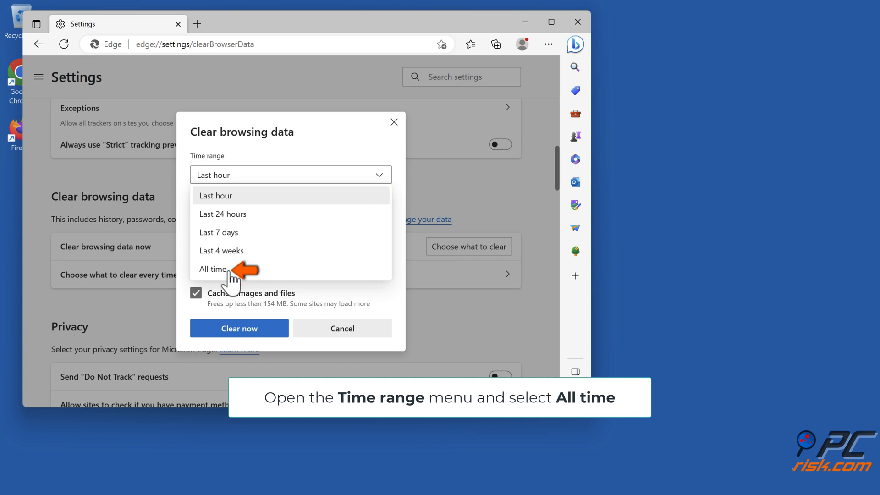
{"action": "left_click", "coordinate": [213, 269]}
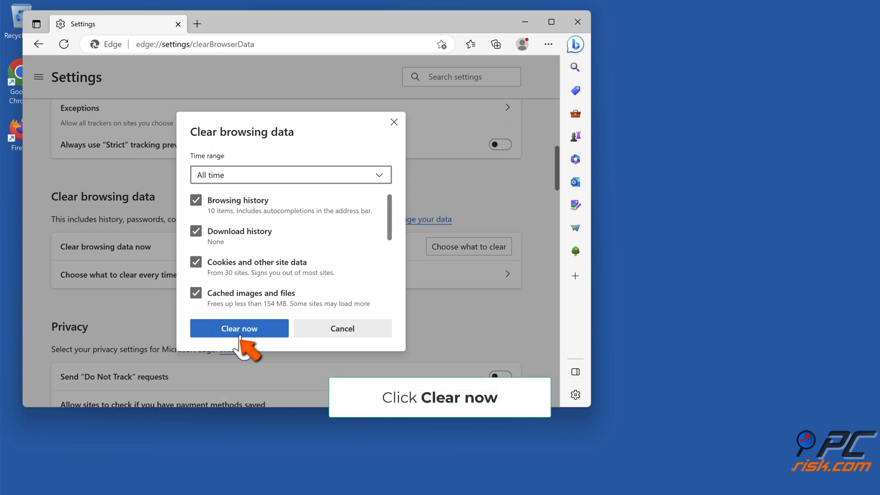
{"action": "left_click", "coordinate": [239, 328]}
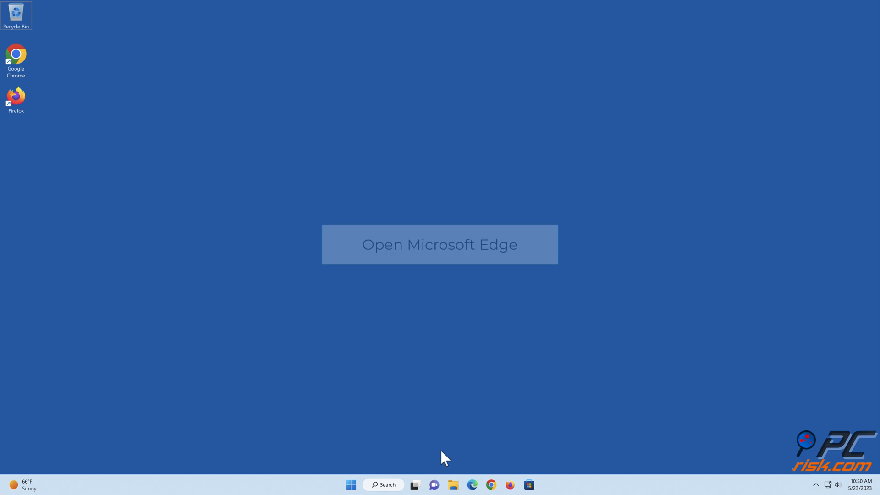
- Relaunch Edge from the taskbar and open its Settings page
{"action": "left_click", "coordinate": [473, 484]}
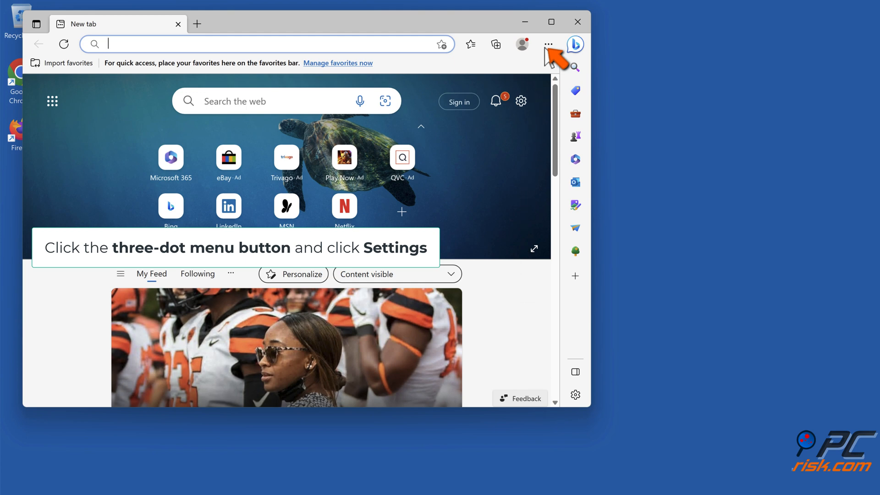
{"action": "left_click", "coordinate": [547, 44]}
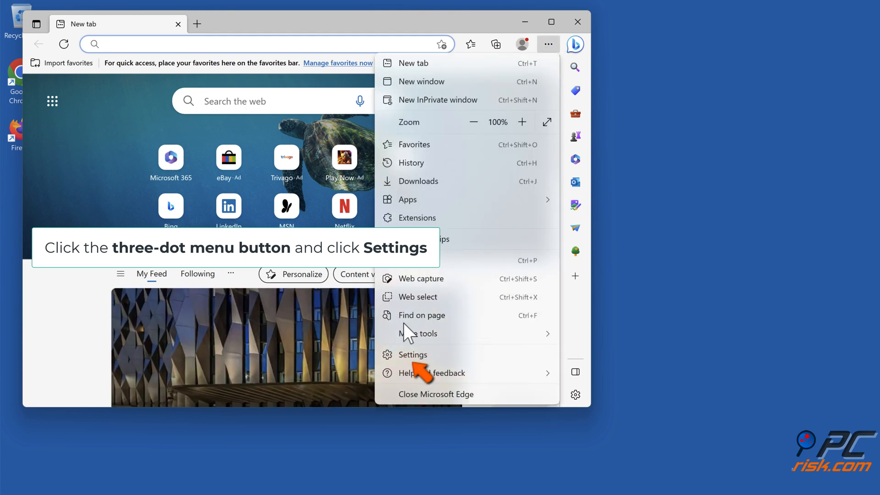
{"action": "left_click", "coordinate": [413, 354]}
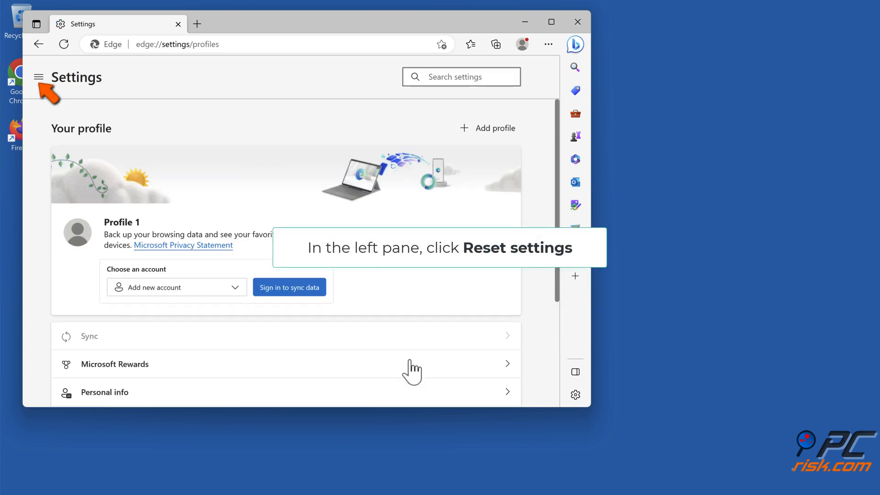
- Under Reset settings, restore Edge settings to their default values and confirm Reset
{"action": "left_click", "coordinate": [38, 77]}
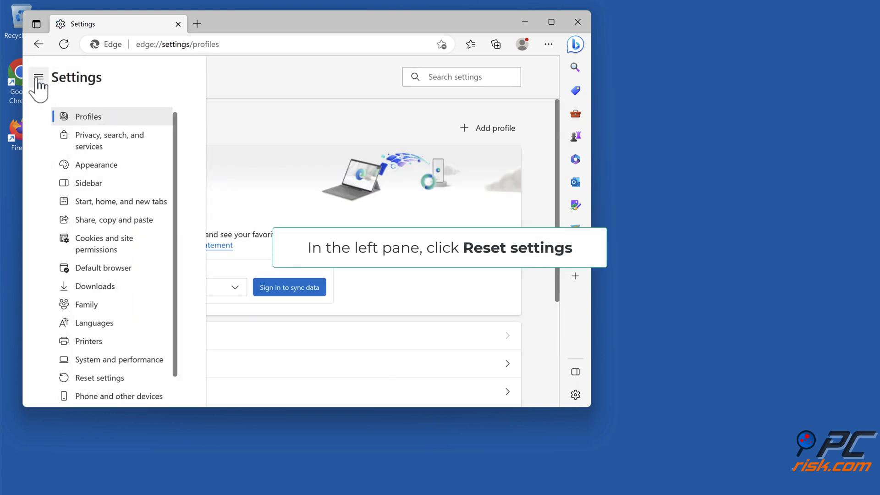
{"action": "scroll", "scroll_direction": "down", "scroll_amount": 3}
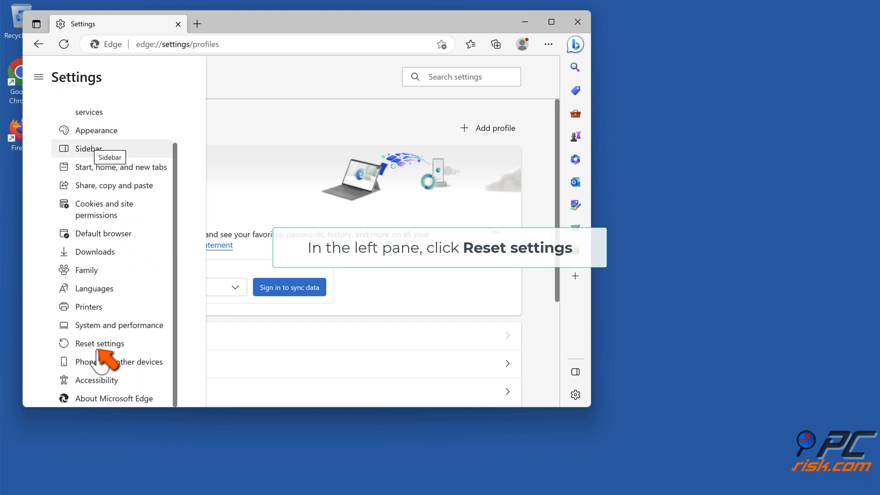
{"action": "left_click", "coordinate": [102, 343]}
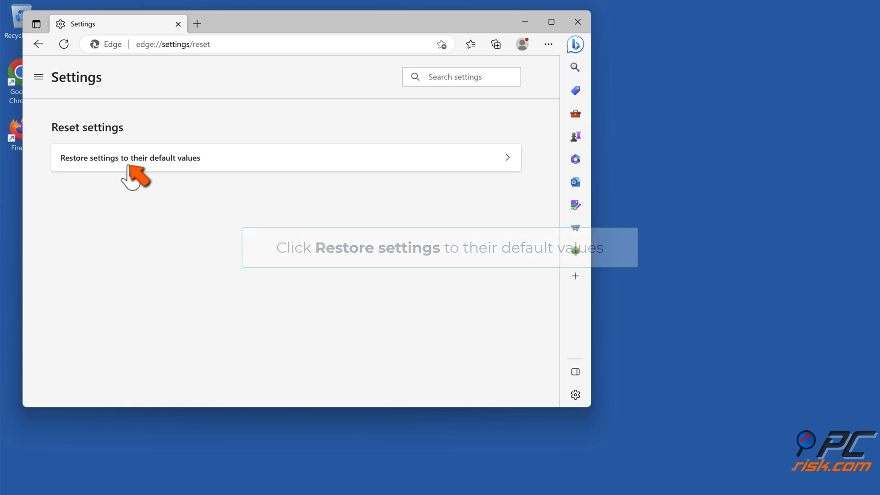
{"action": "left_click", "coordinate": [130, 157]}
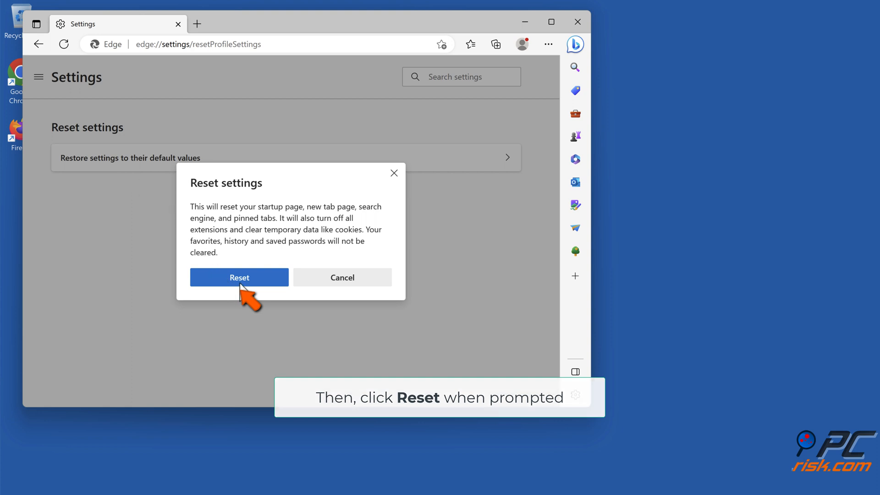
{"action": "left_click", "coordinate": [238, 277]}
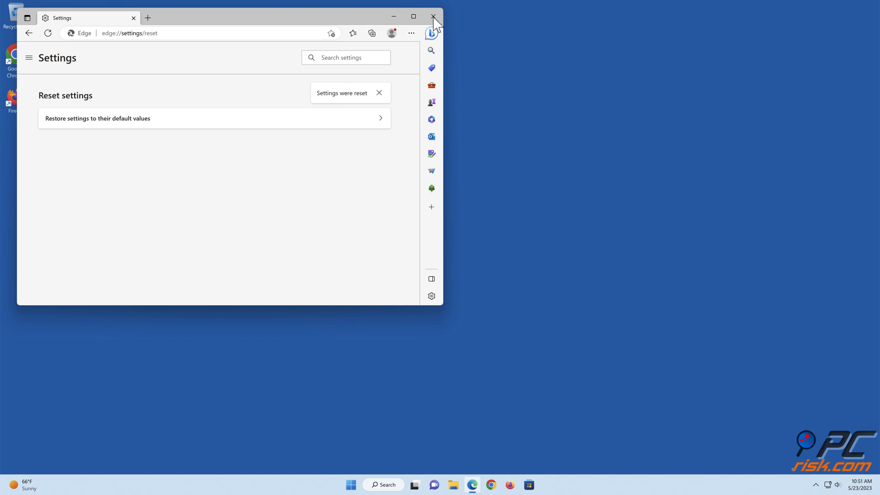
- Close Edge and open Apps and Features from the Start button's right-click menu
{"action": "left_click", "coordinate": [433, 17]}
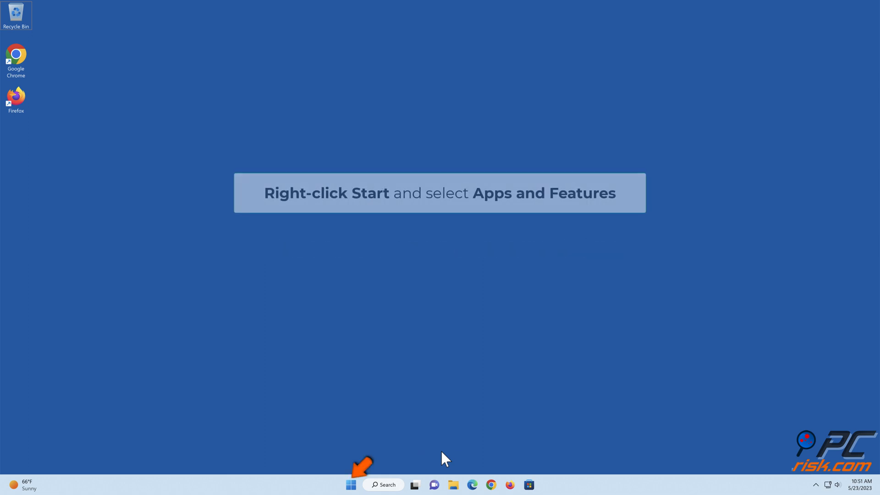
{"action": "right_click", "coordinate": [350, 485]}
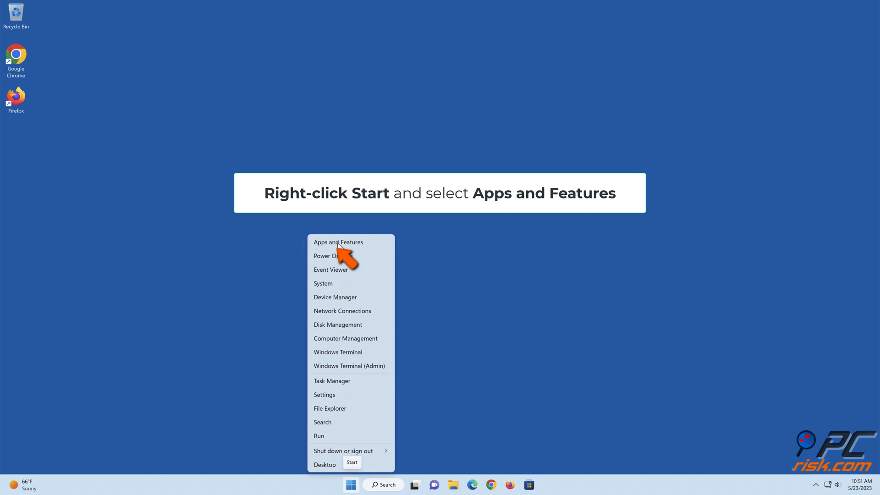
{"action": "left_click", "coordinate": [338, 241]}
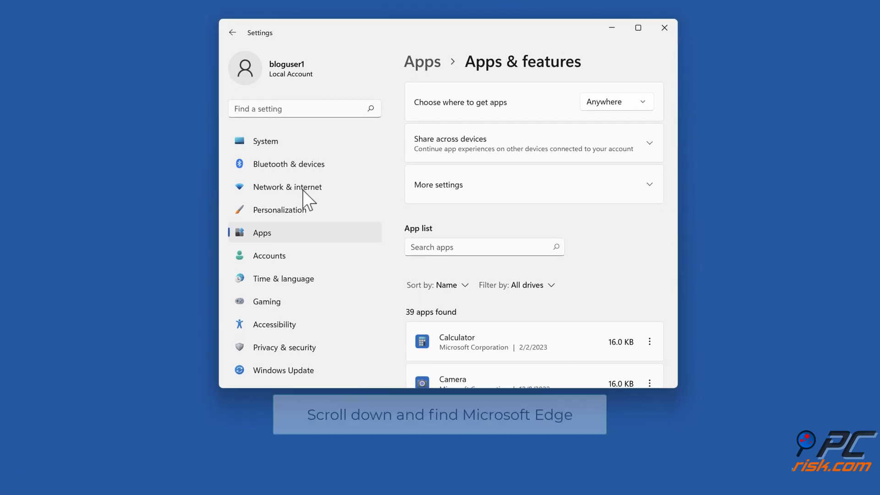
- Scroll to Microsoft Edge in the apps list, choose Modify, and run Repair
{"action": "scroll", "scroll_direction": "down", "scroll_amount": 3}
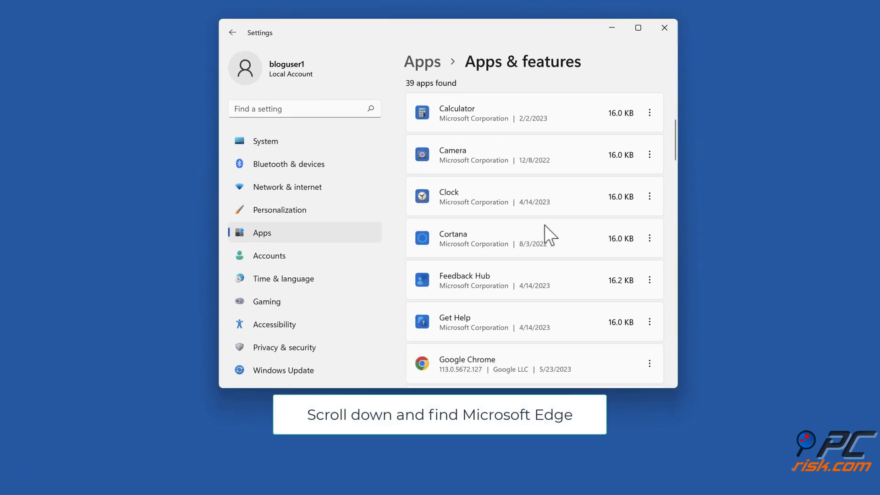
{"action": "scroll", "scroll_direction": "down", "scroll_amount": 3}
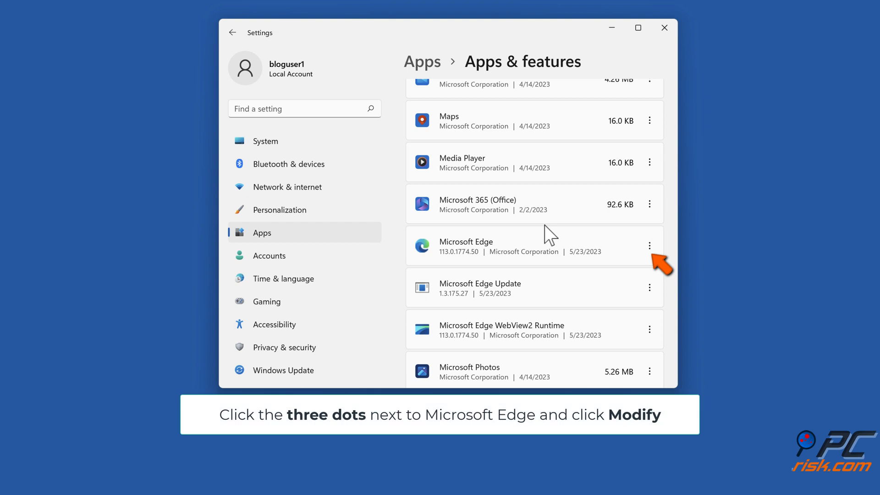
{"action": "mouse_move", "coordinate": [653, 264]}
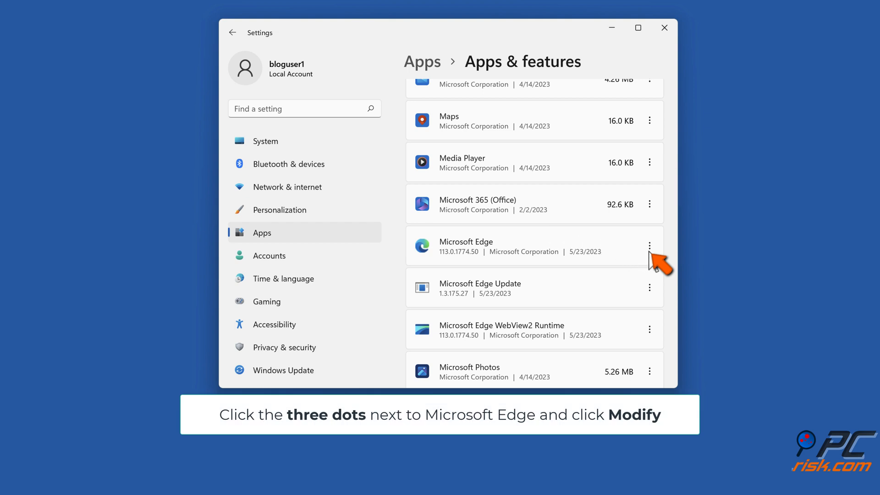
{"action": "left_click", "coordinate": [649, 245]}
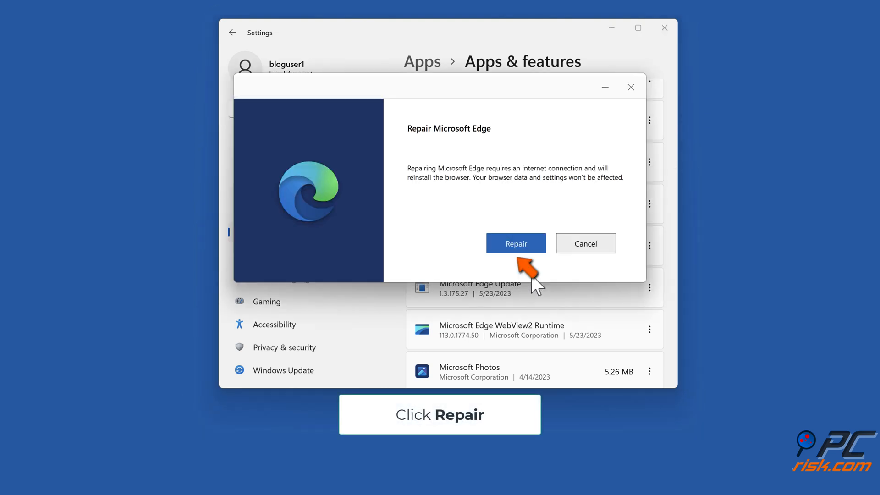
{"action": "left_click", "coordinate": [515, 243]}
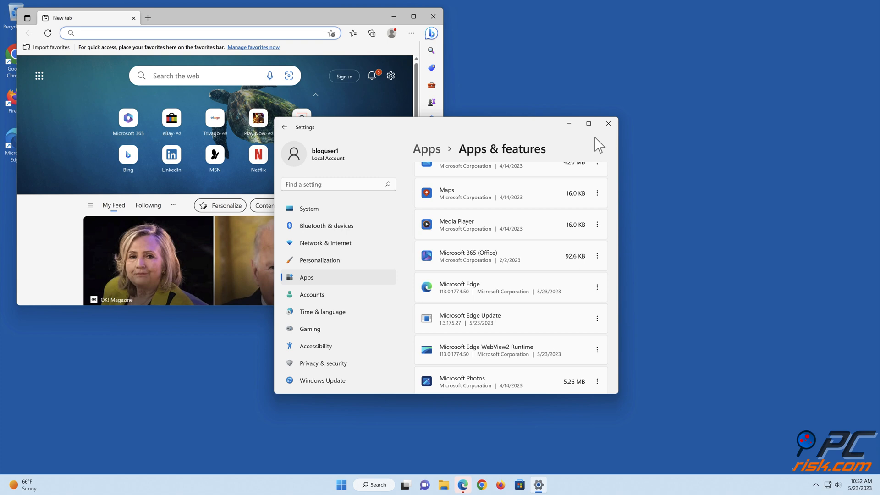
- Close the Windows Settings window and the repaired Edge window
{"action": "left_click", "coordinate": [607, 124]}
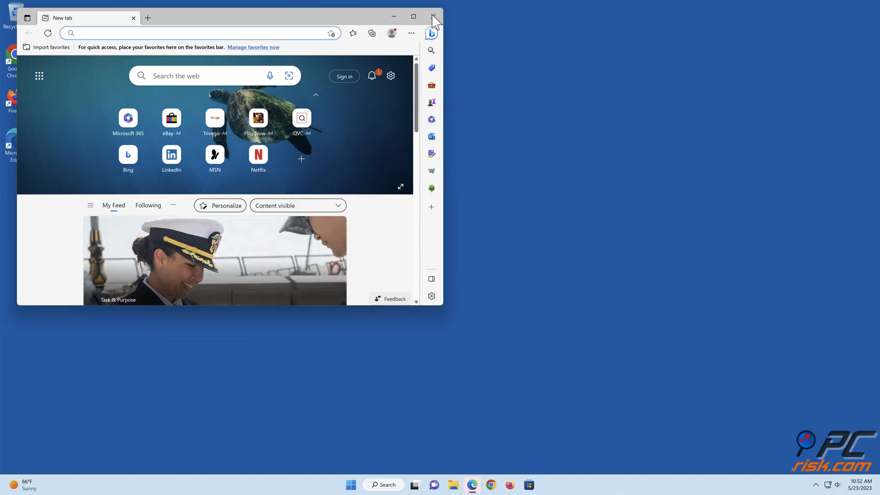
{"action": "left_click", "coordinate": [432, 16]}
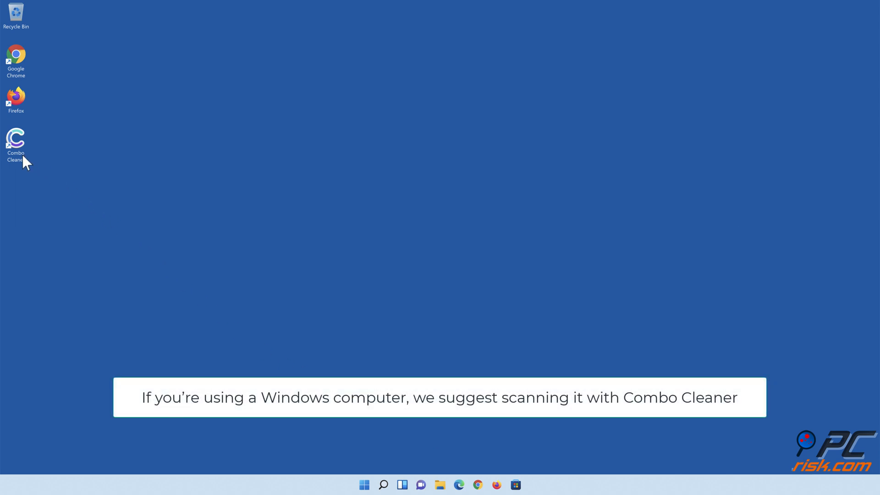
- Launch Combo Cleaner, run a scan and quarantine all detected threats (322 files)
{"action": "double_click", "coordinate": [16, 139]}
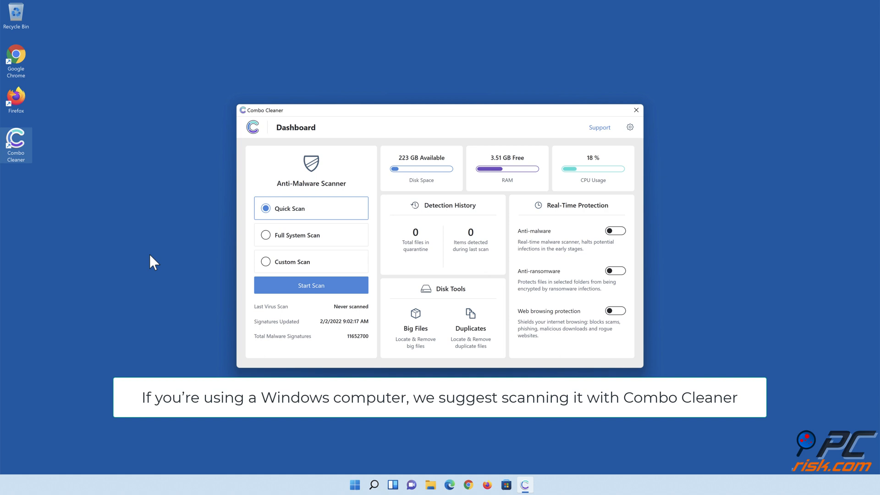
{"action": "left_click", "coordinate": [311, 285]}
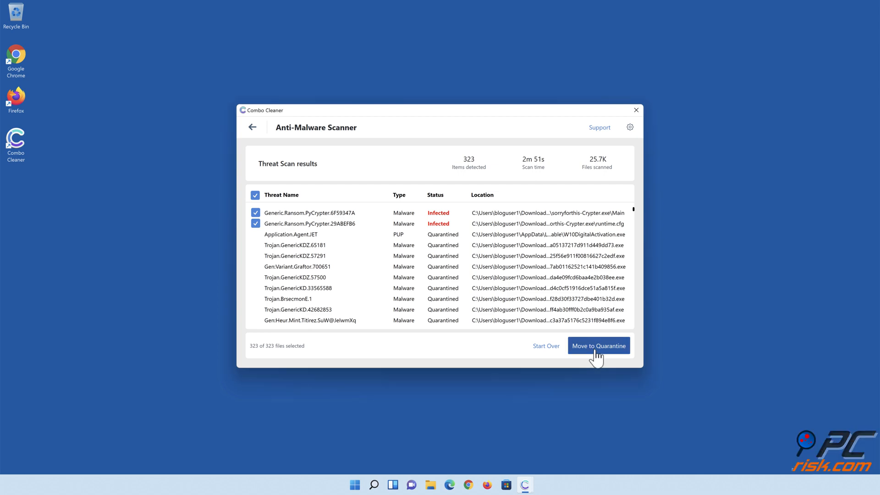
{"action": "left_click", "coordinate": [597, 345]}
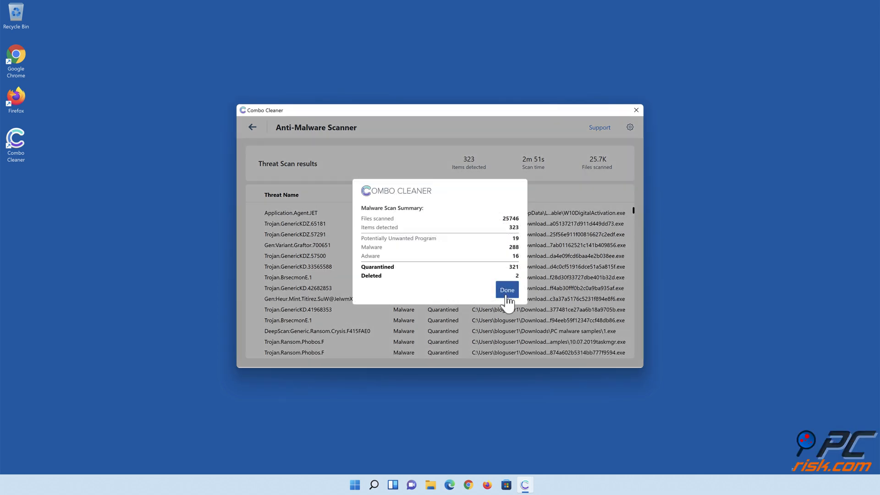
{"action": "left_click", "coordinate": [505, 290]}
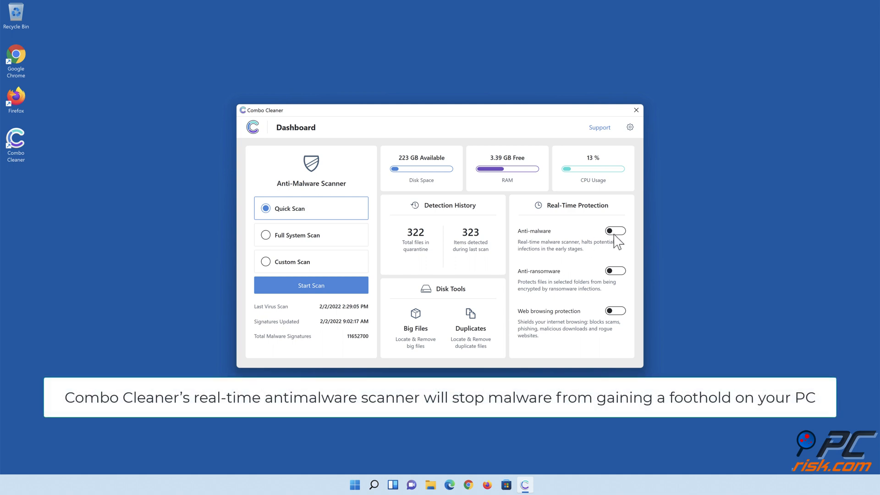
- Turn on real-time anti-malware and add Libraries > Documents as a ransomware-protected folder
{"action": "left_click", "coordinate": [614, 230]}
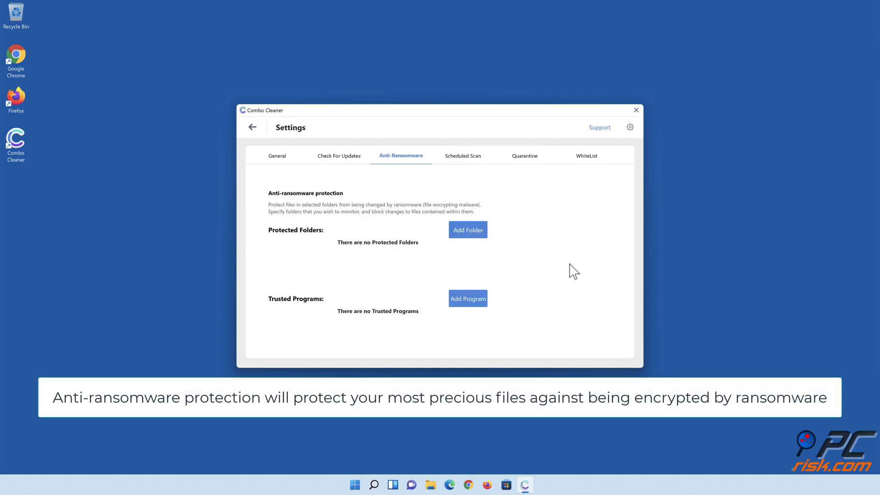
{"action": "left_click", "coordinate": [467, 230]}
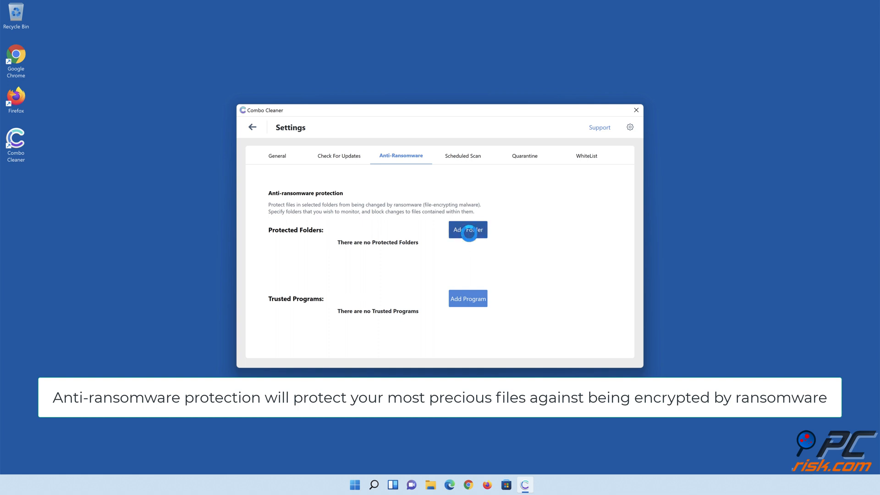
{"action": "left_click", "coordinate": [467, 229]}
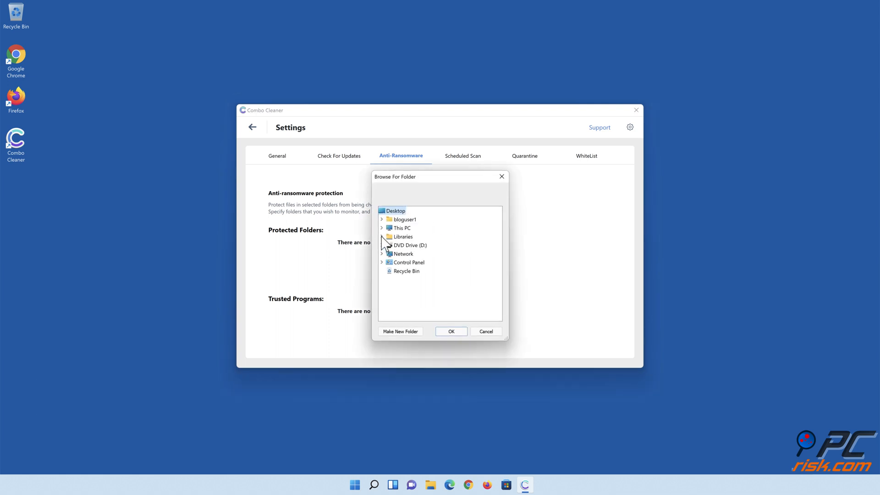
{"action": "left_click", "coordinate": [382, 236]}
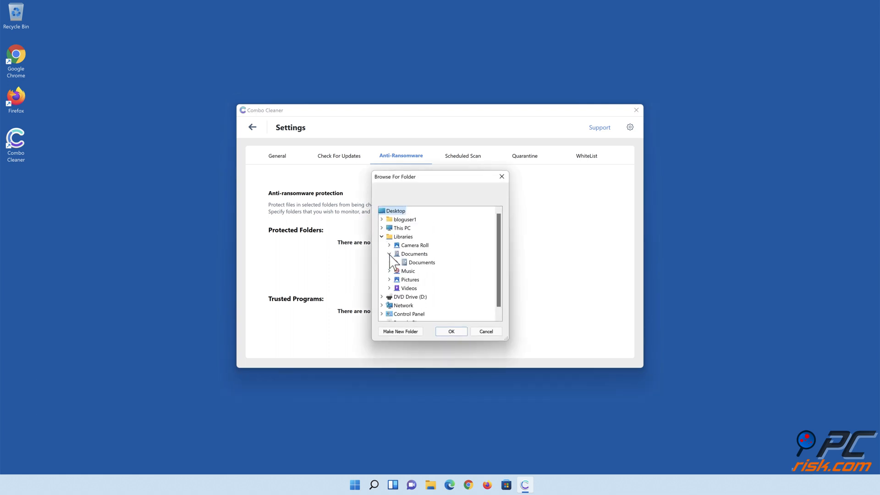
{"action": "left_click", "coordinate": [420, 262]}
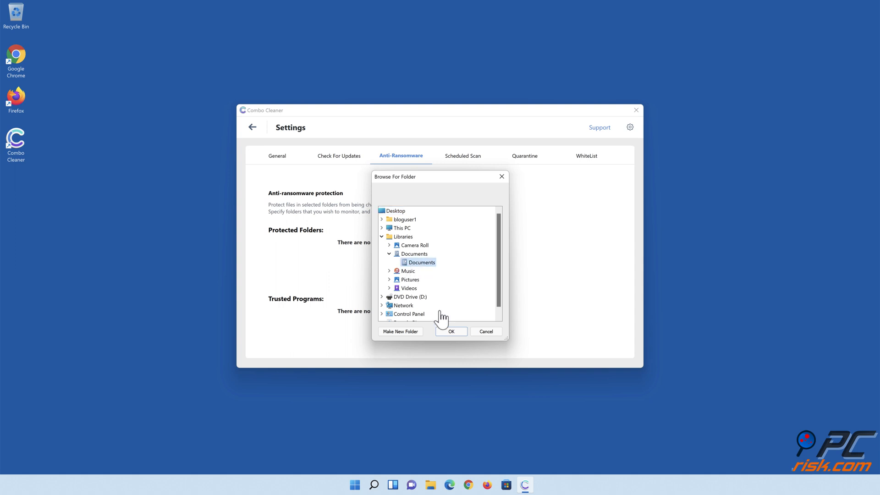
{"action": "left_click", "coordinate": [450, 331]}
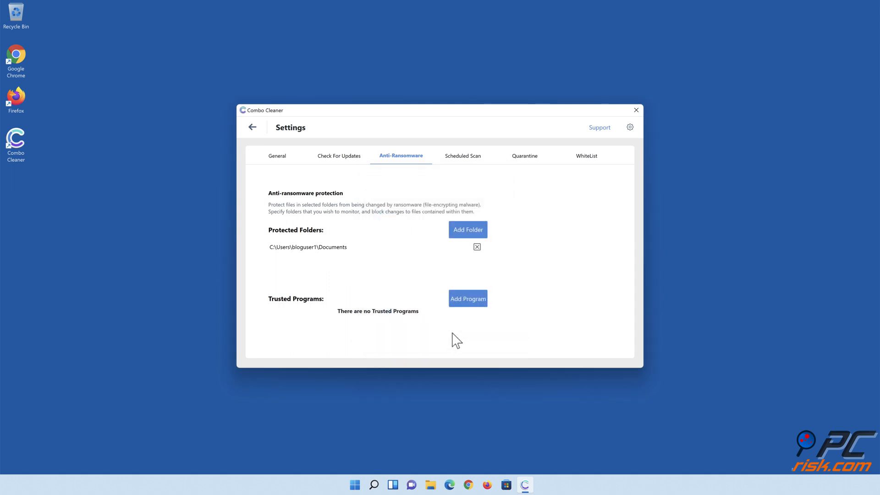
{"action": "left_click", "coordinate": [252, 127]}
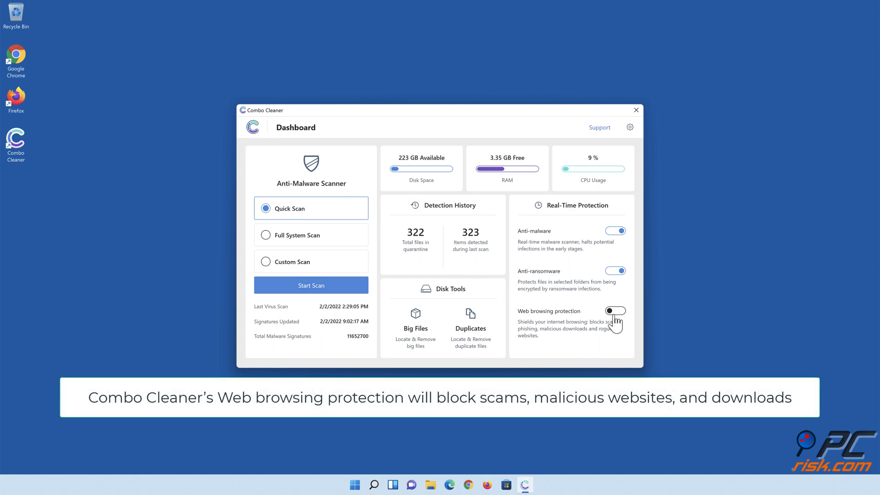
- Toggle Web browsing protection on from the Combo Cleaner dashboard
{"action": "left_click", "coordinate": [615, 310]}
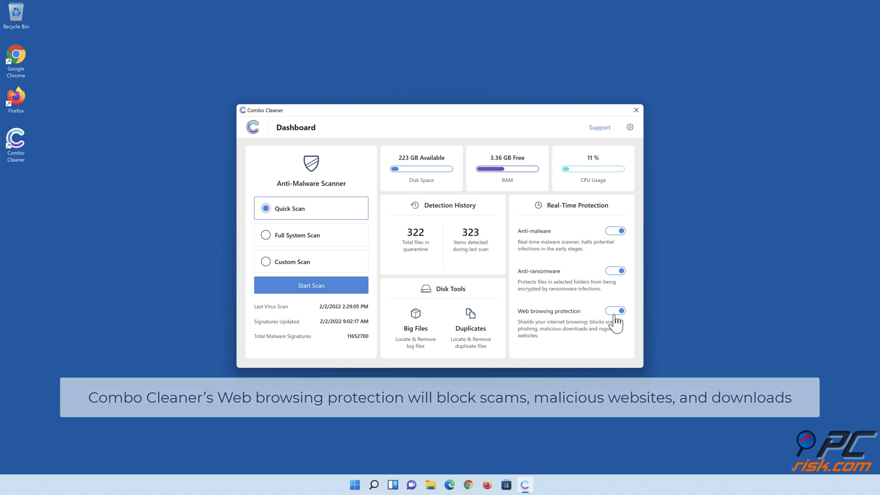